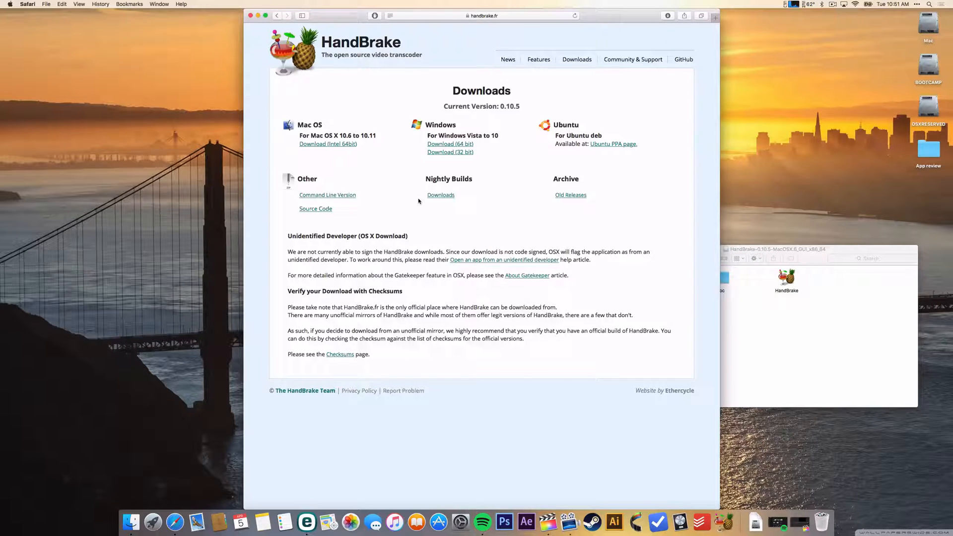
mouse_move(439, 51)
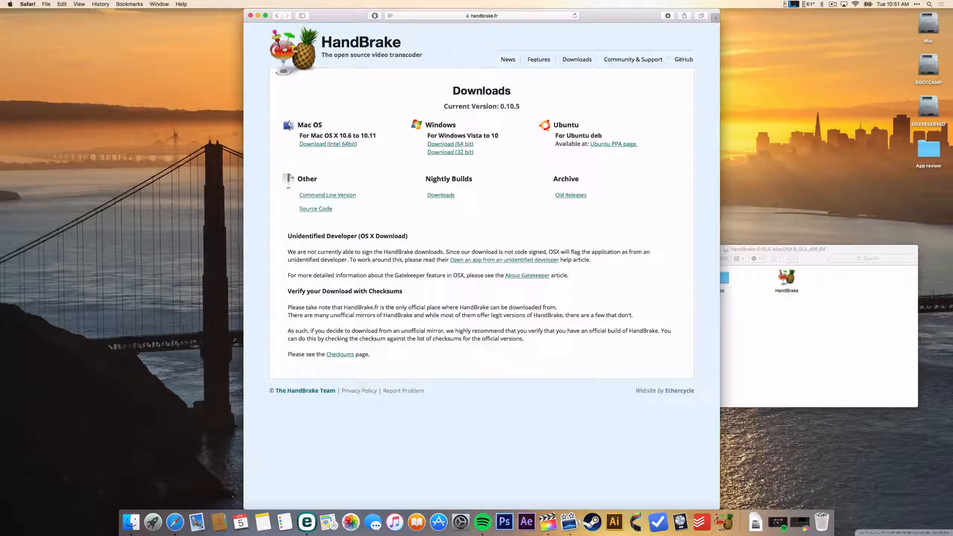
- Bring the downloaded HandBrake-0.10.5 Finder window in front of the Safari downloads page
left_click(507, 58)
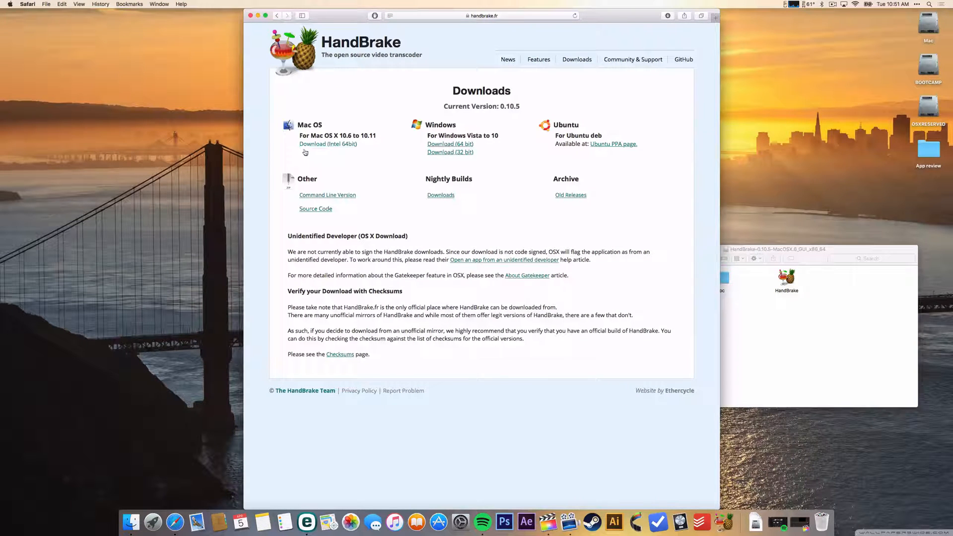
mouse_move(439, 101)
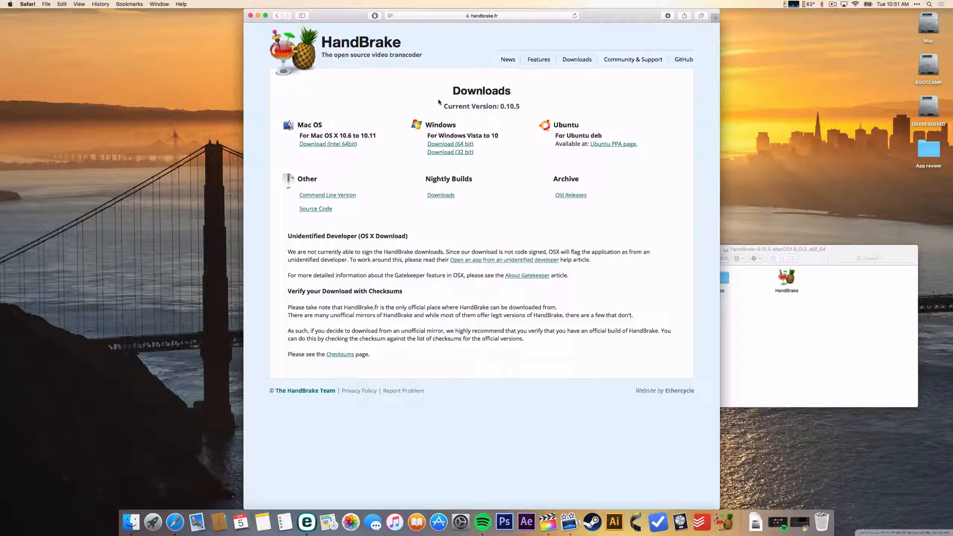
mouse_move(693, 289)
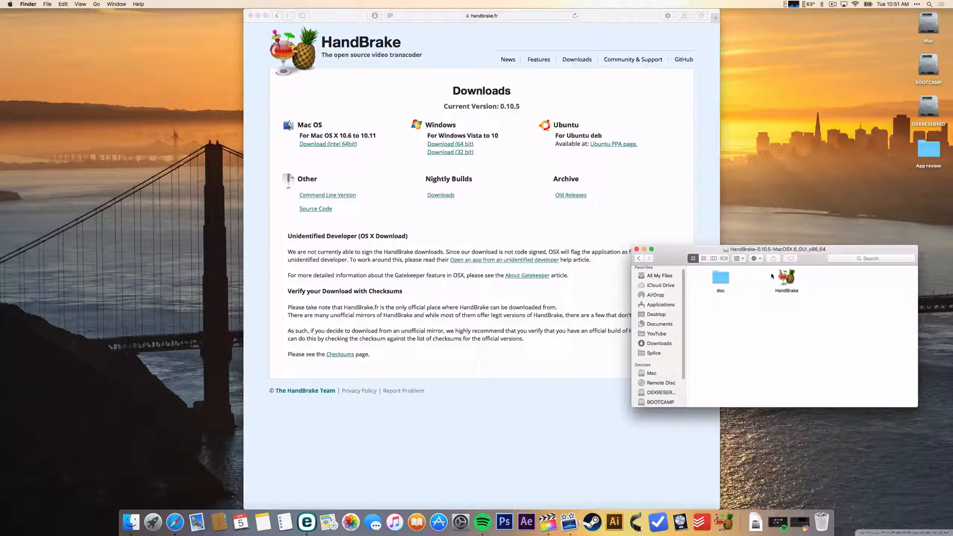
- Launch the HandBrake application from the disk image window
left_click(786, 278)
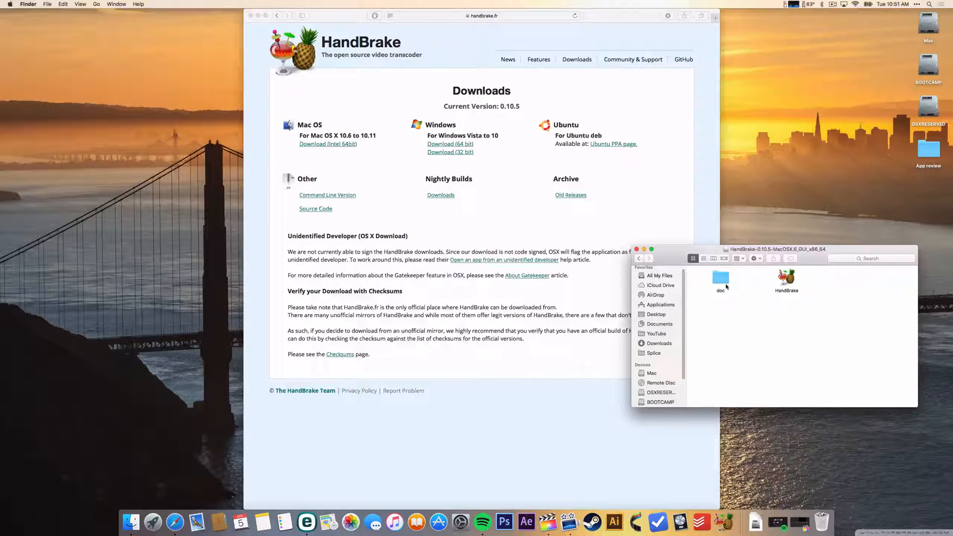
mouse_move(725, 522)
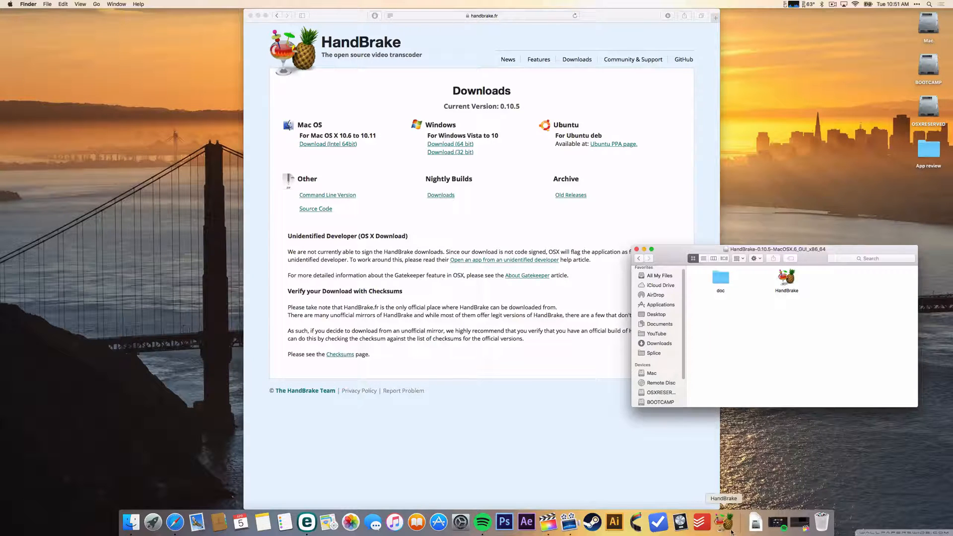
double_click(786, 278)
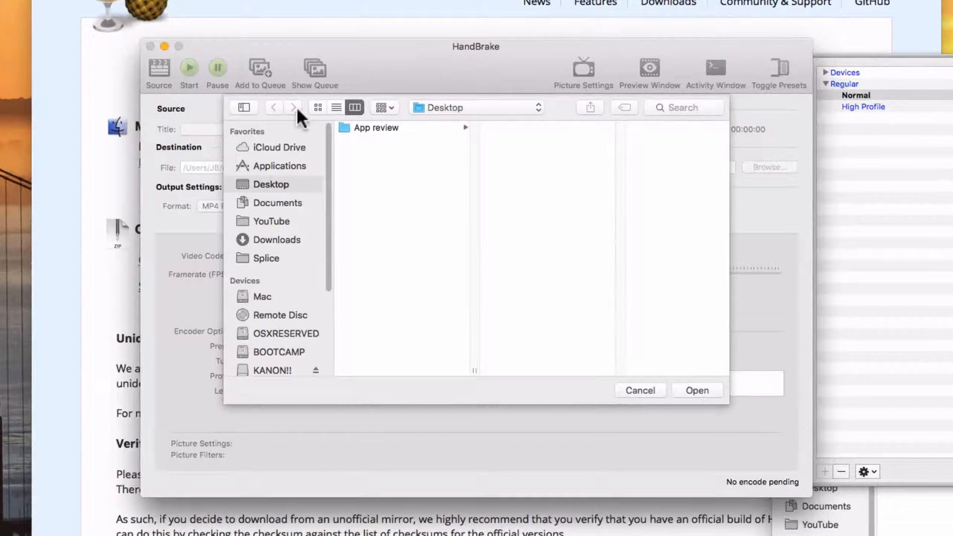
mouse_move(374, 152)
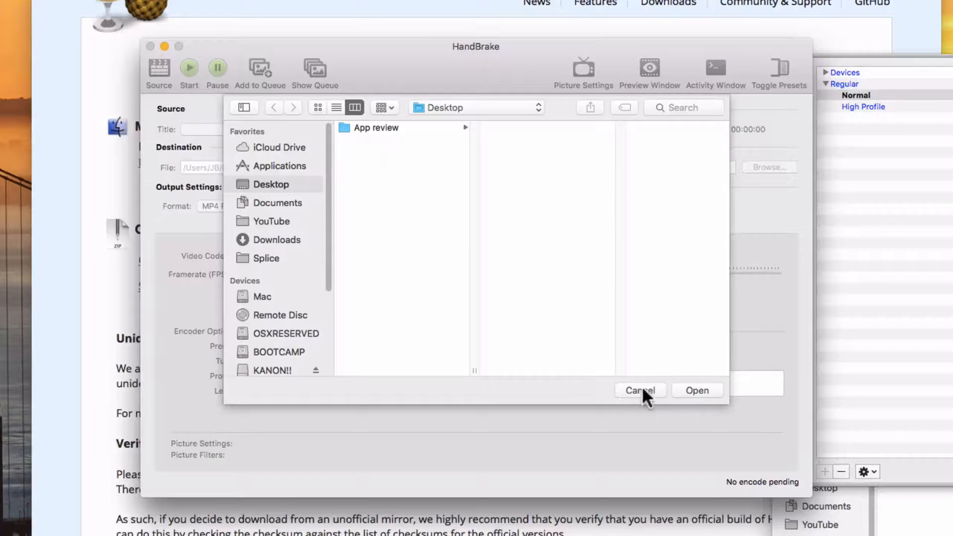
left_click(641, 391)
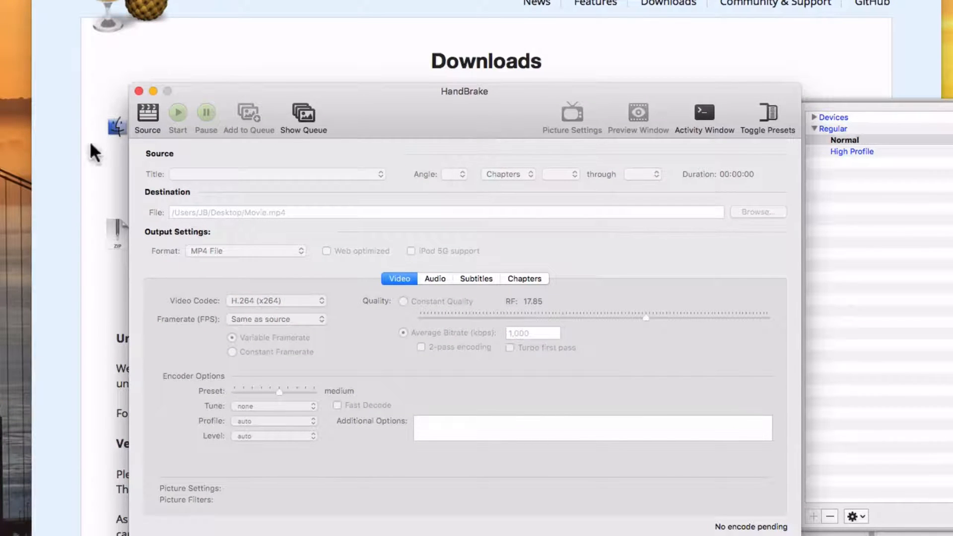
mouse_move(857, 240)
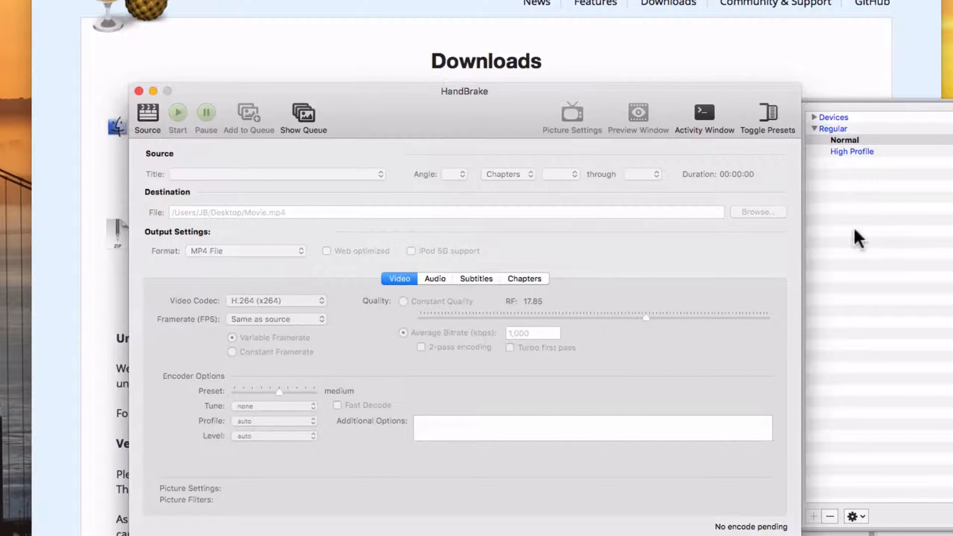
mouse_move(157, 116)
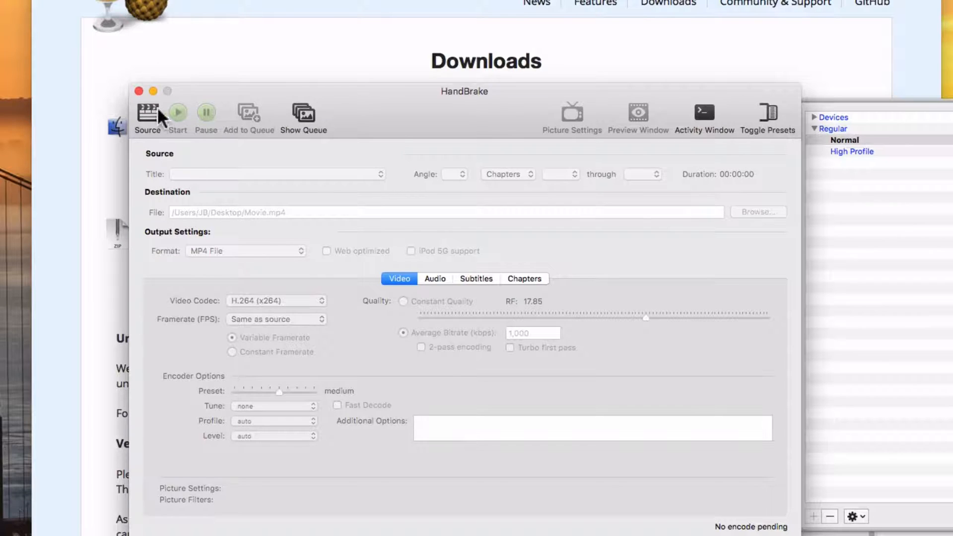
left_click(146, 115)
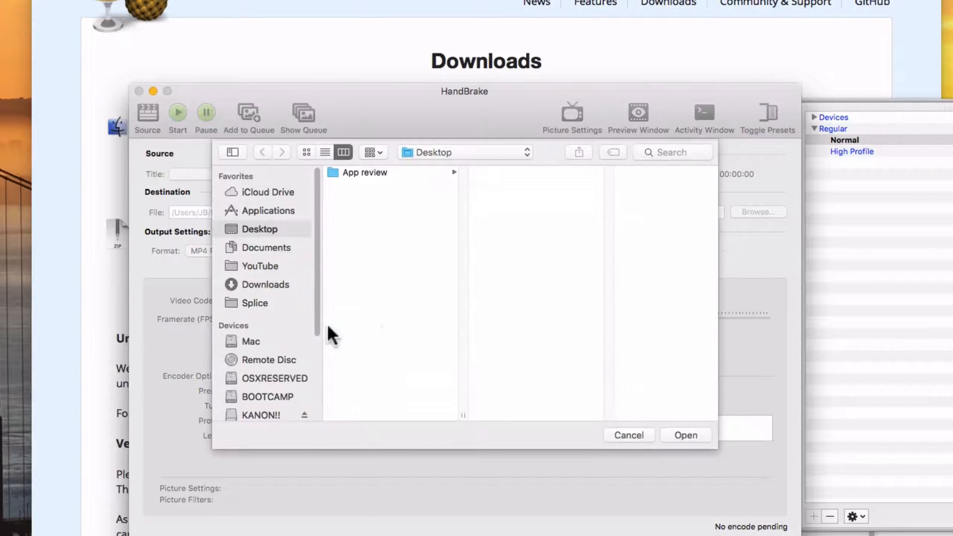
- Load the App review folder as the source, making MVI_5564 the current title
left_click(364, 173)
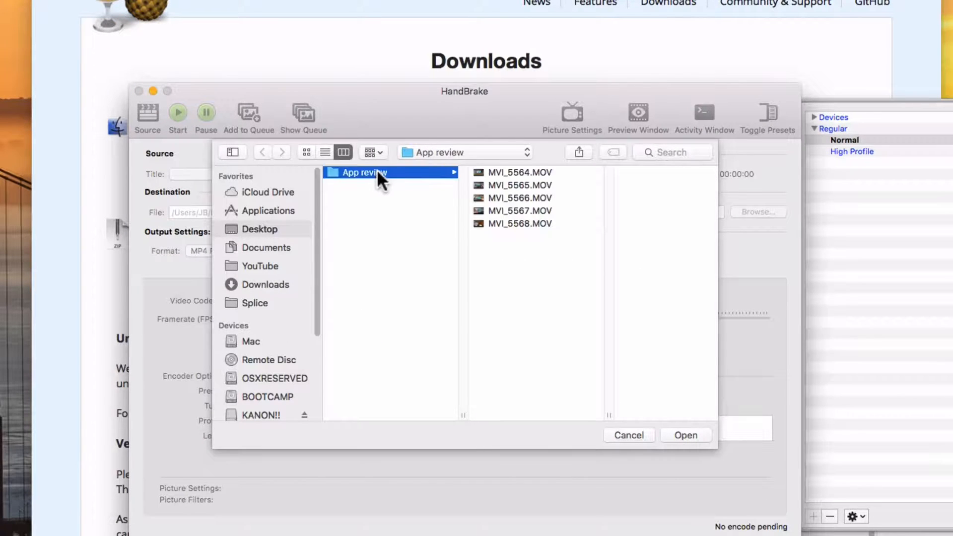
mouse_move(421, 217)
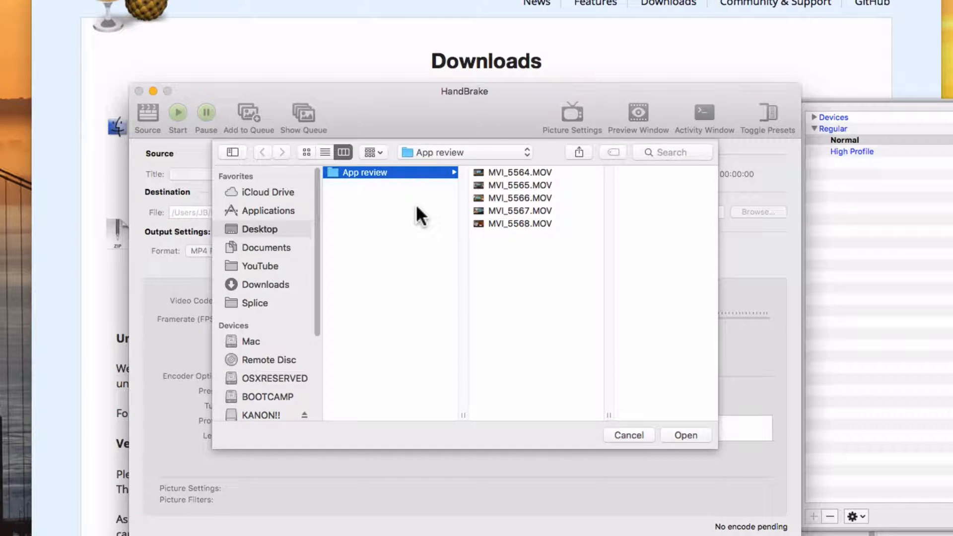
mouse_move(705, 447)
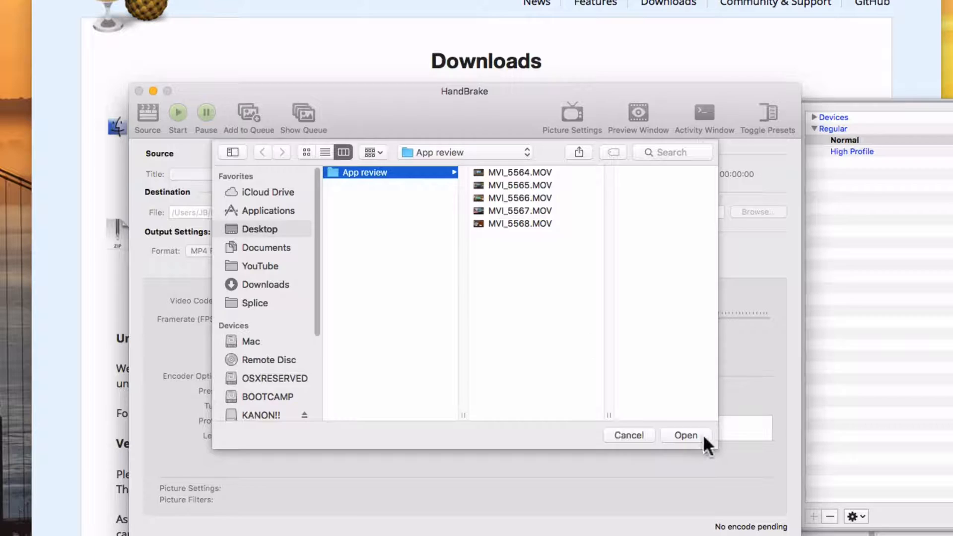
left_click(686, 435)
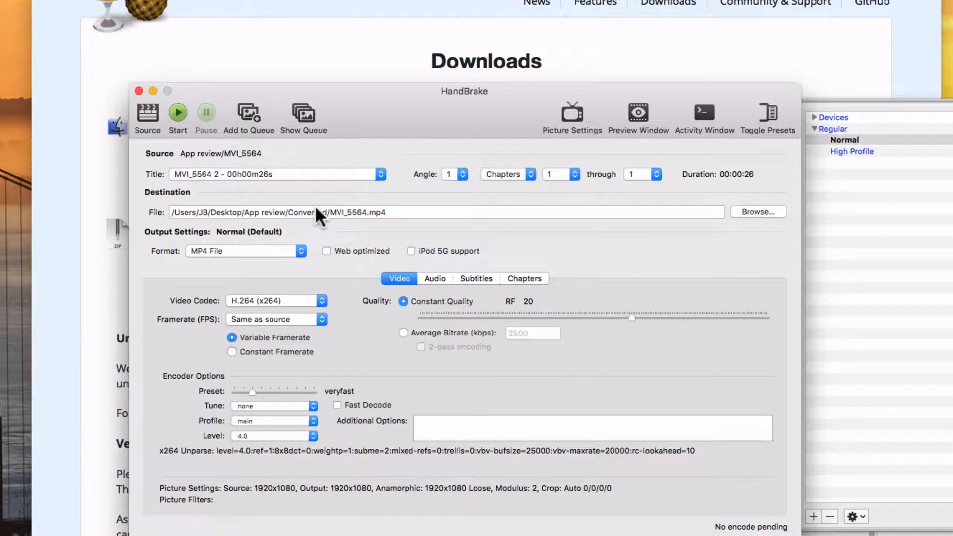
mouse_move(593, 203)
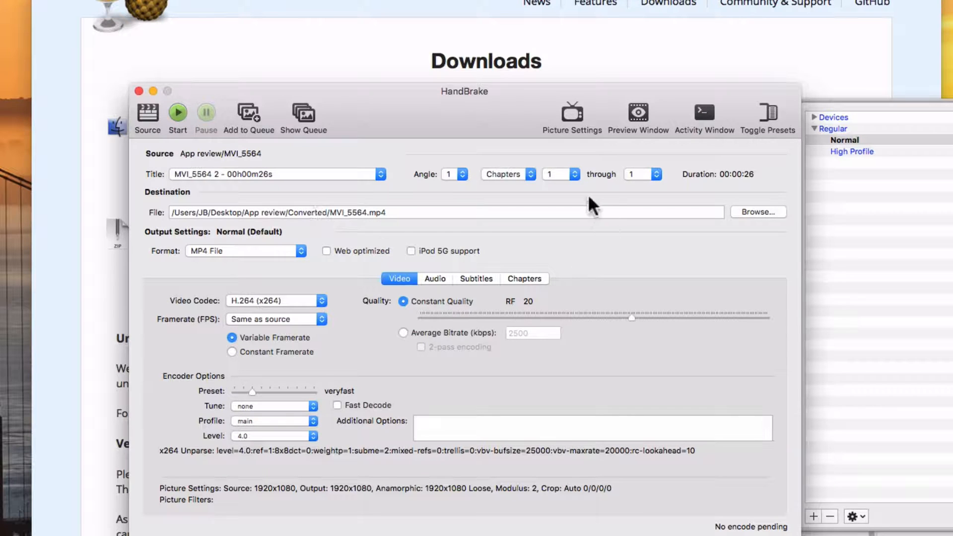
- Review picture settings and device presets, keep Normal, and confirm MP4 File output format
left_click(571, 113)
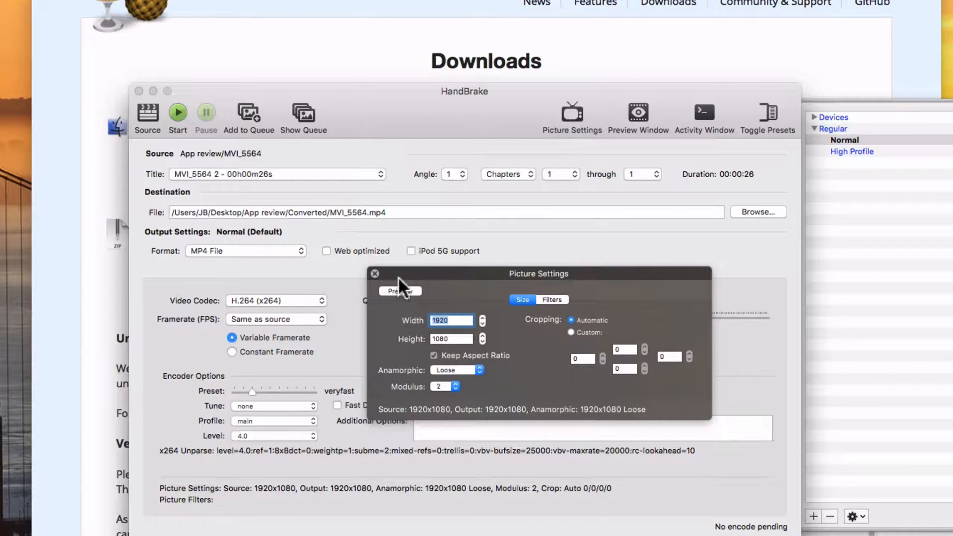
left_click(376, 274)
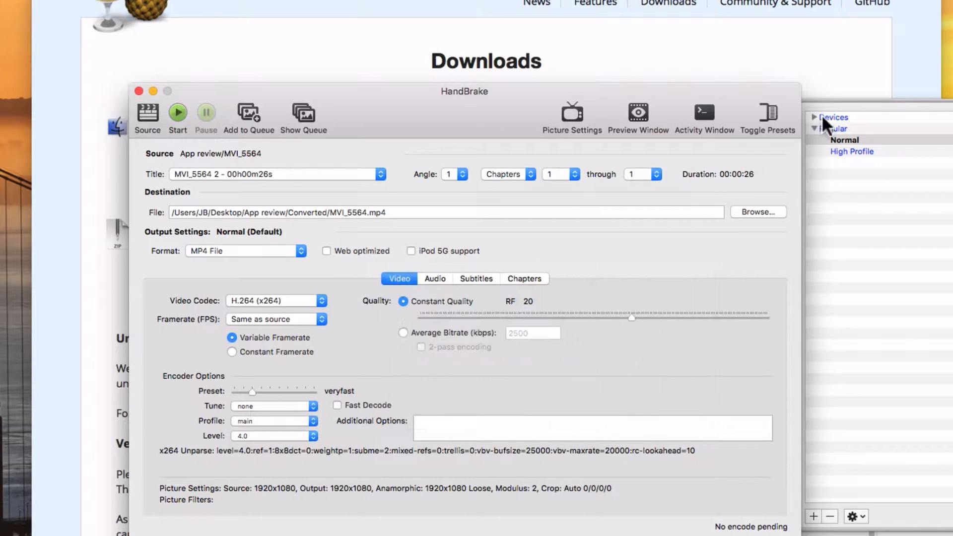
left_click(813, 117)
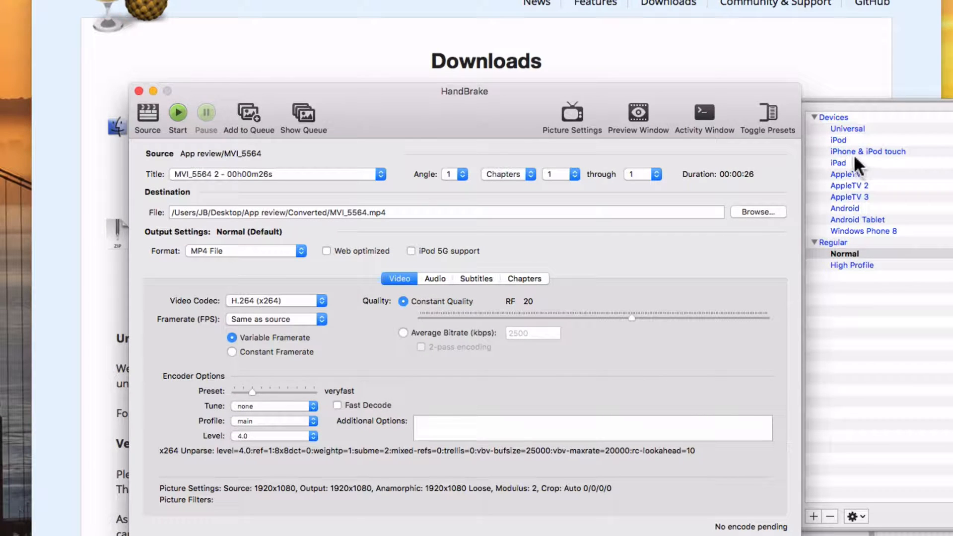
mouse_move(851, 234)
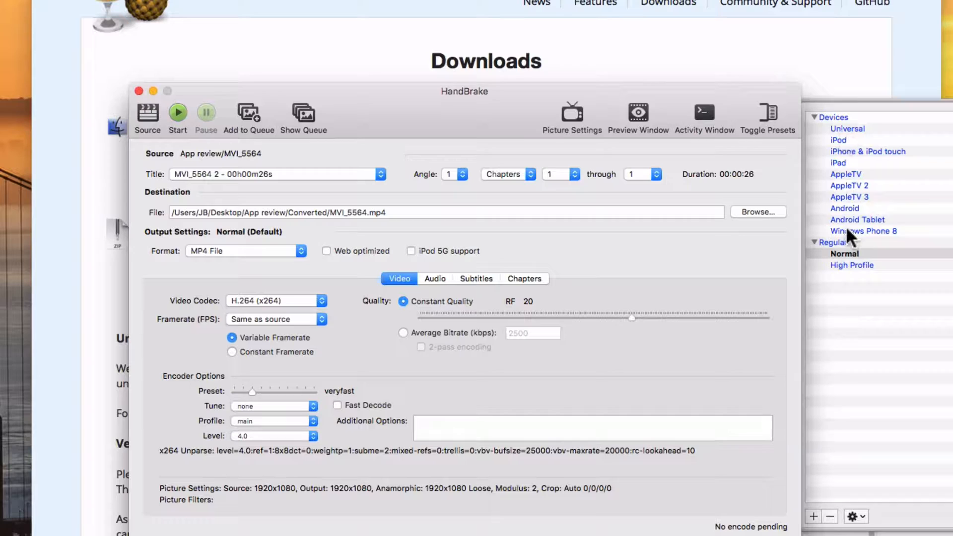
mouse_move(845, 218)
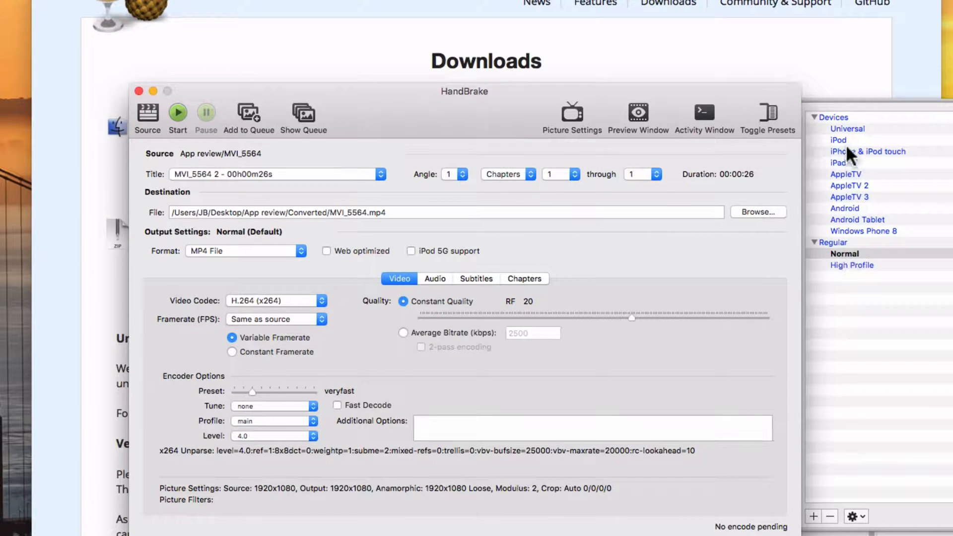
mouse_move(845, 264)
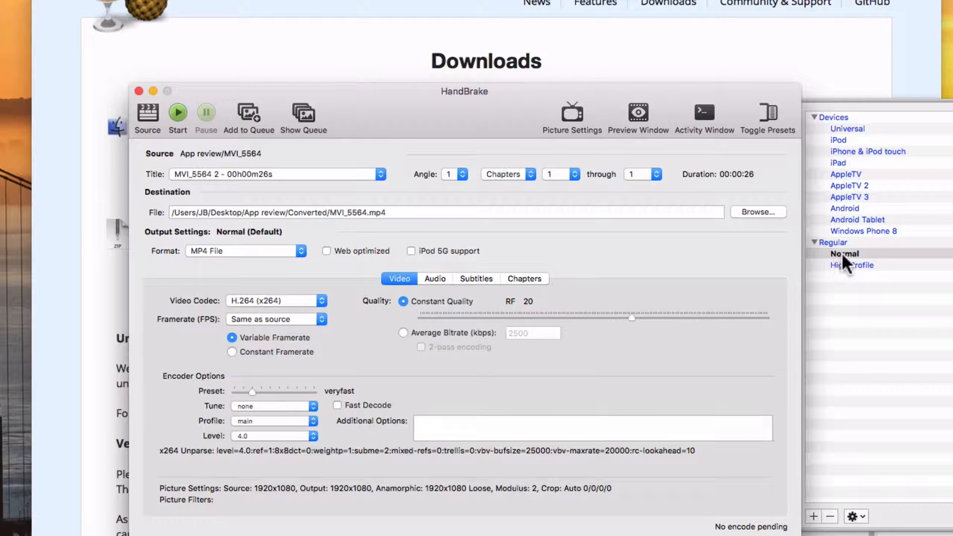
mouse_move(810, 134)
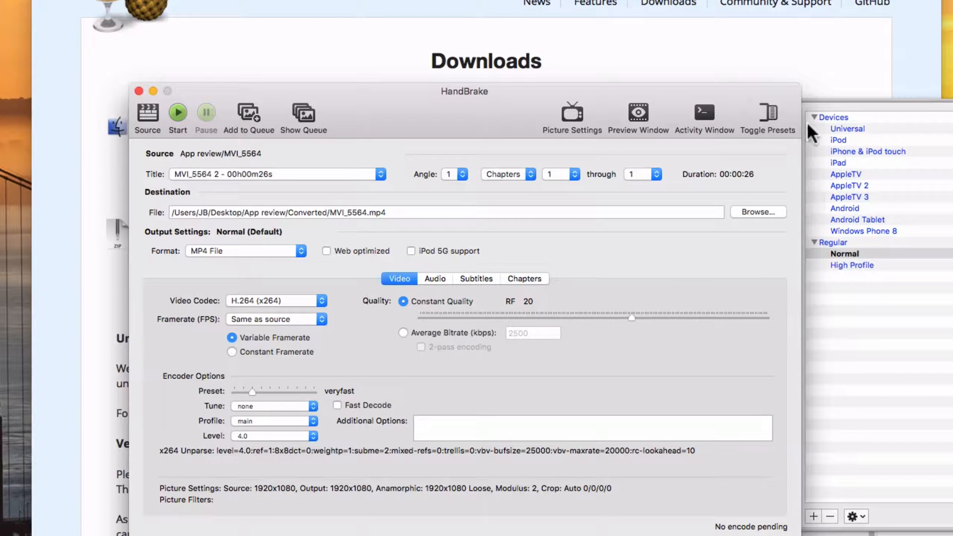
mouse_move(449, 132)
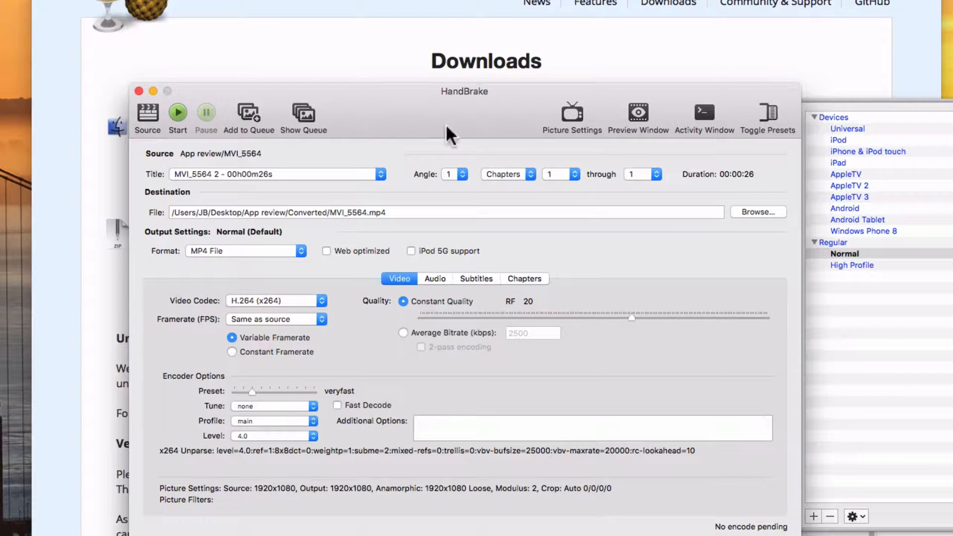
mouse_move(762, 161)
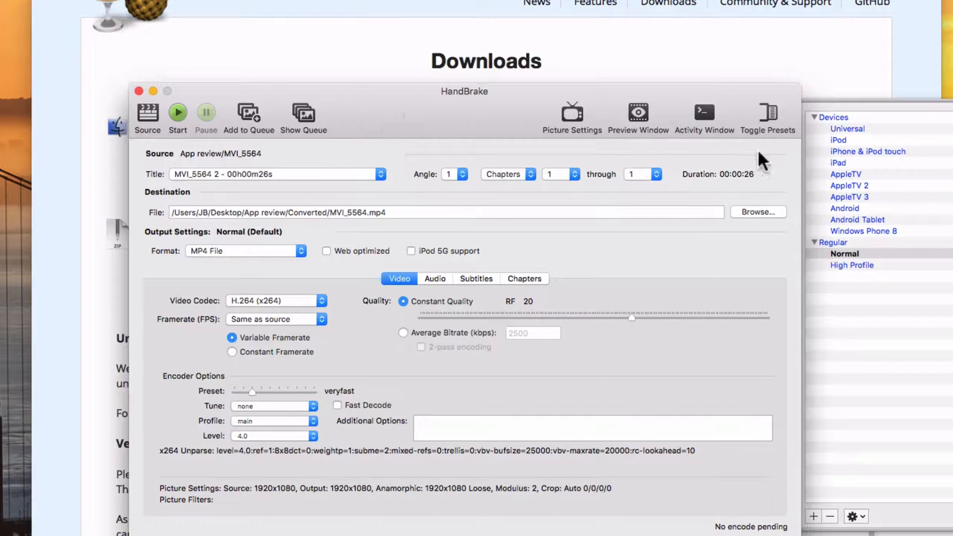
left_click(814, 118)
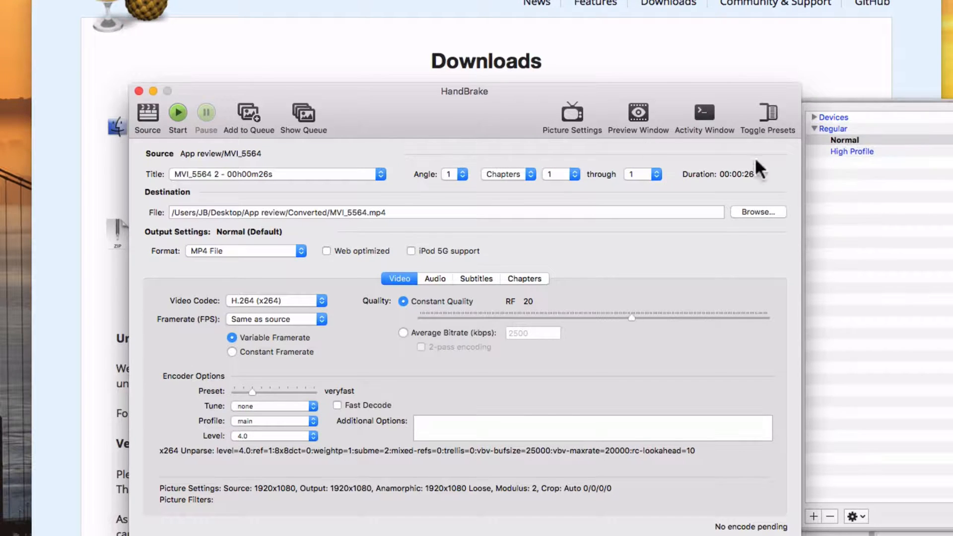
mouse_move(204, 272)
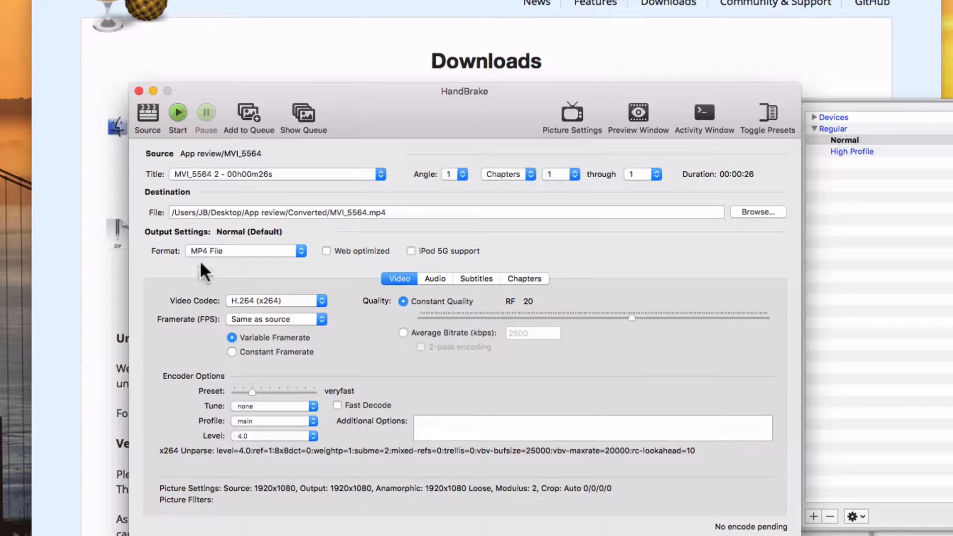
left_click(245, 250)
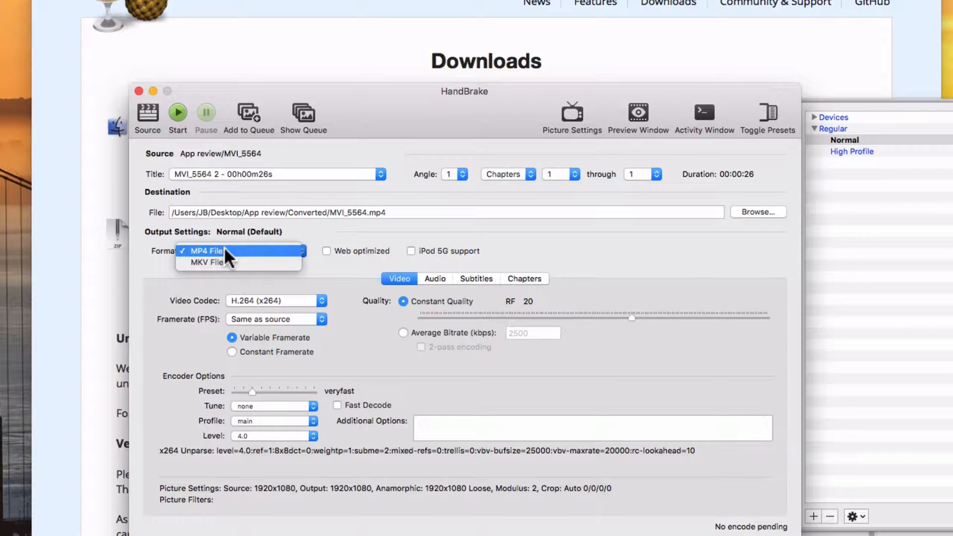
mouse_move(206, 263)
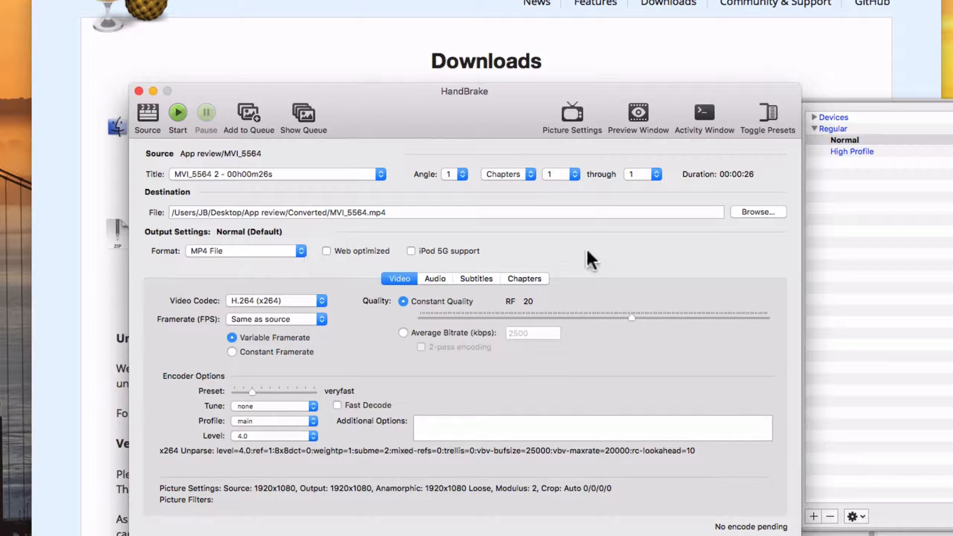
- Keep the first clip MVI_5564 as the selected title
left_click(380, 175)
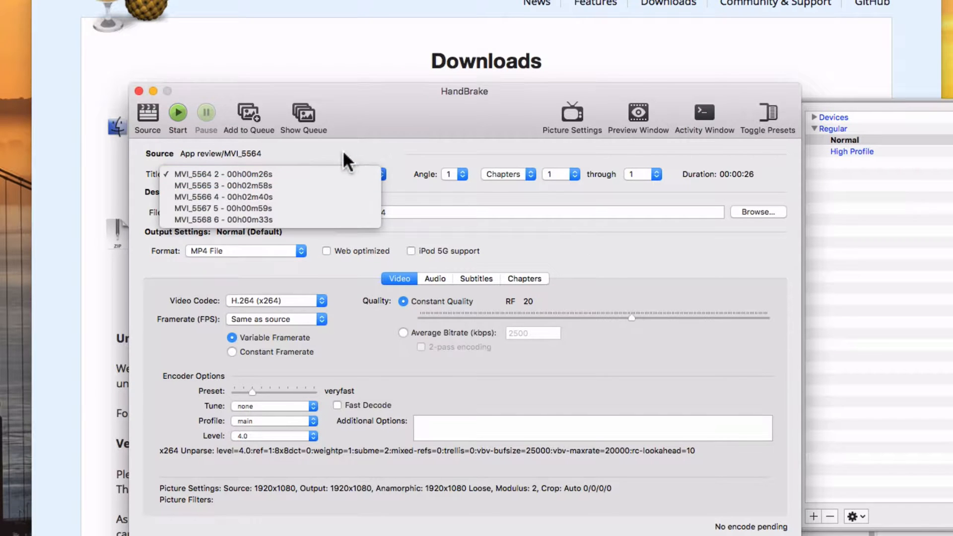
left_click(229, 174)
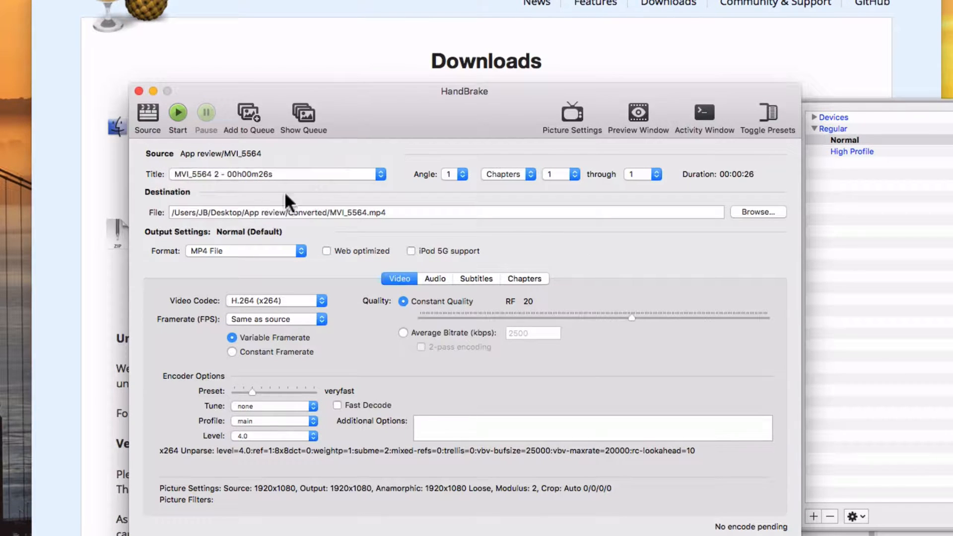
mouse_move(421, 229)
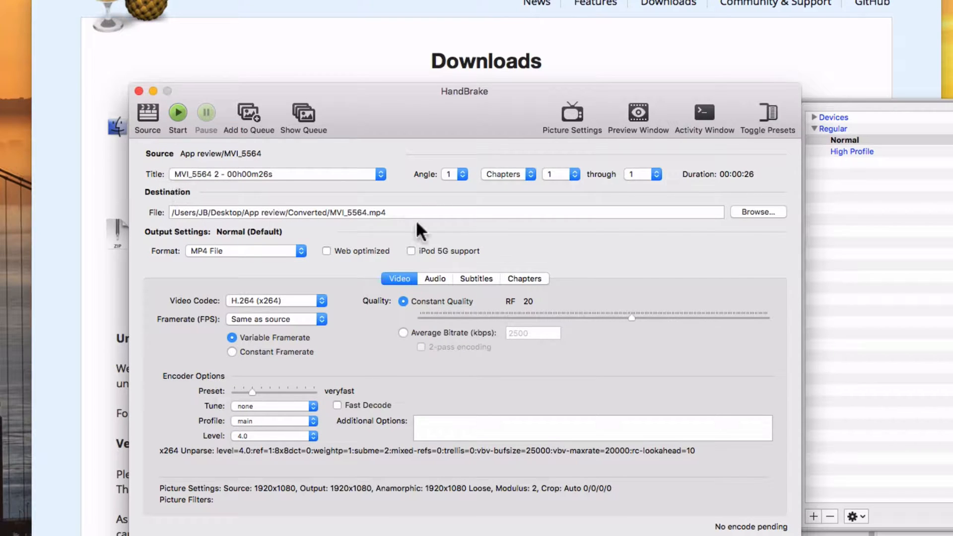
- Create a Converted folder inside App review and save the output there as MVI_5564.mp4
left_click(758, 212)
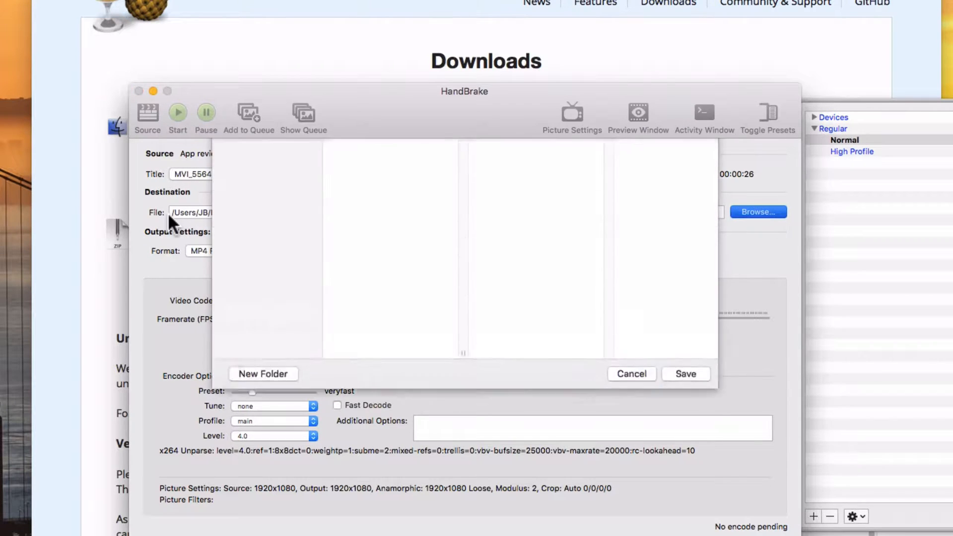
left_click(566, 163)
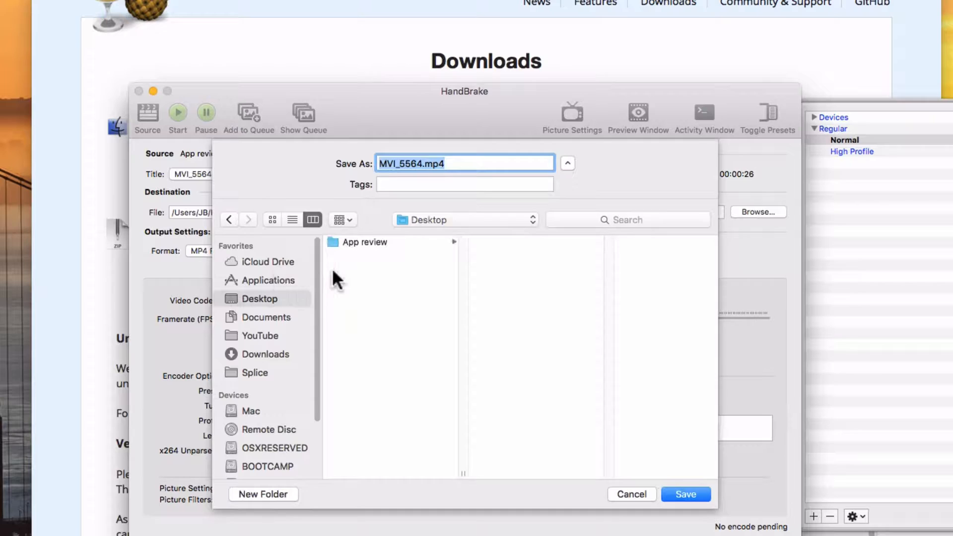
left_click(364, 242)
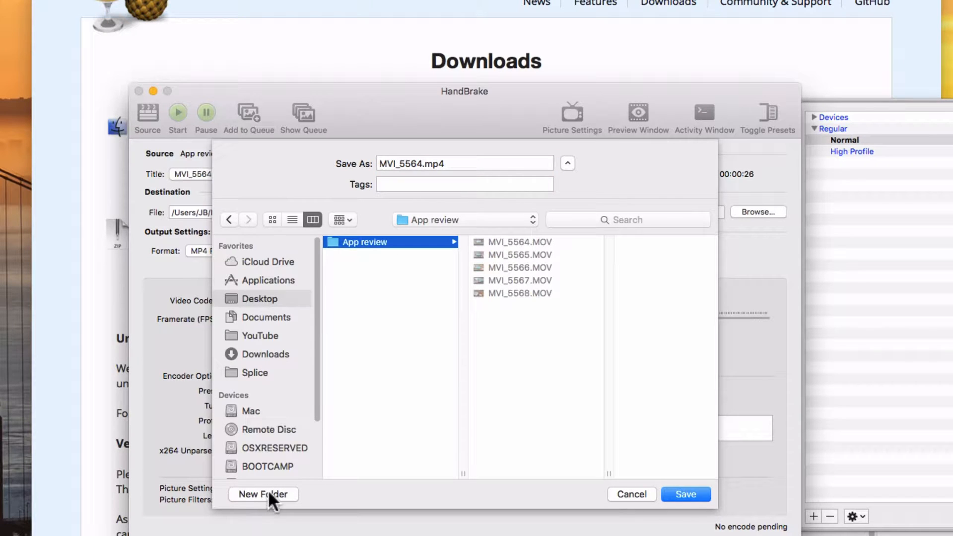
left_click(263, 494)
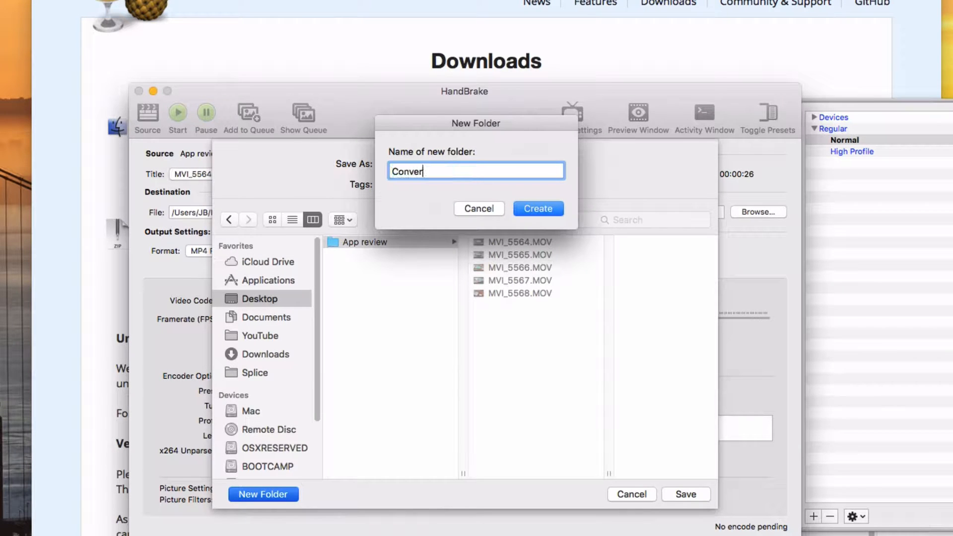
left_click(537, 208)
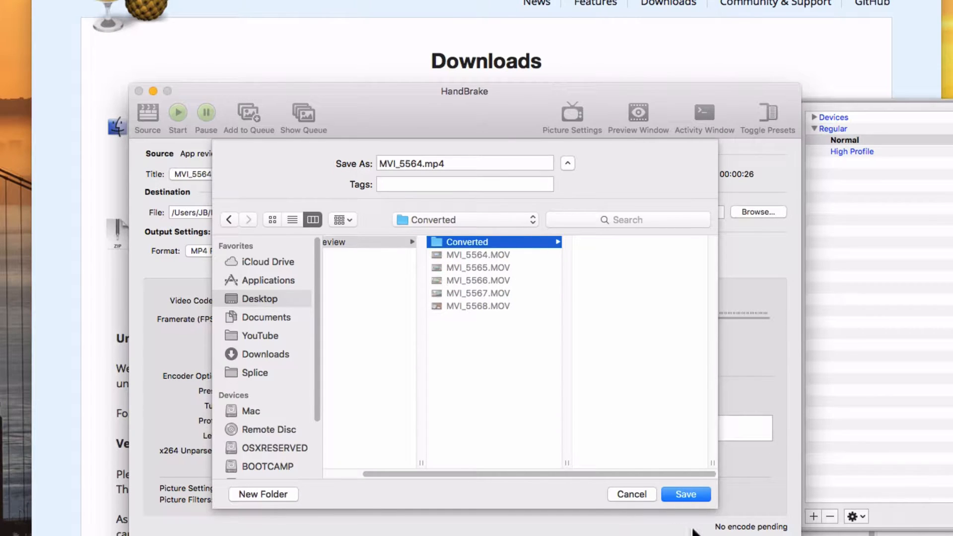
left_click(685, 495)
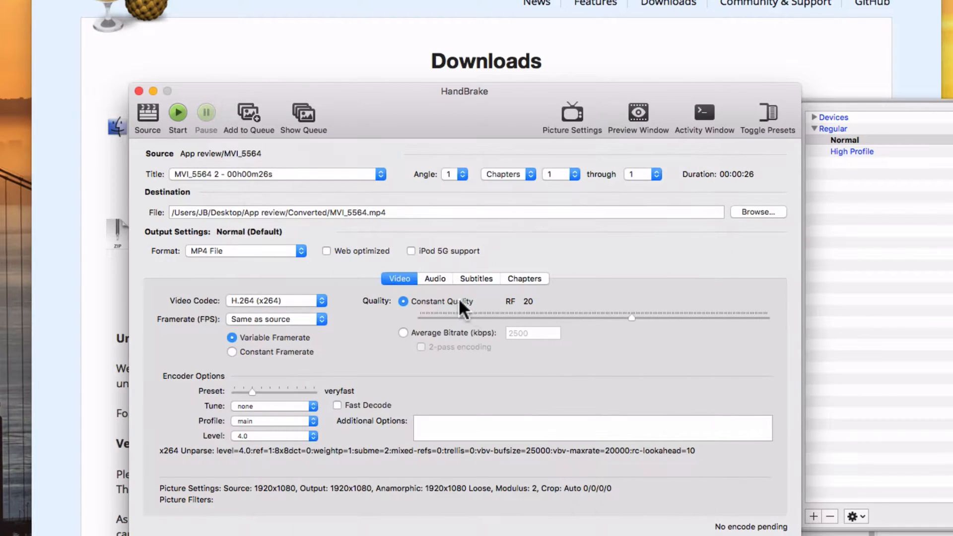
- Queue the clips MVI_5564 through MVI_5568 for MP4 conversion
left_click(381, 174)
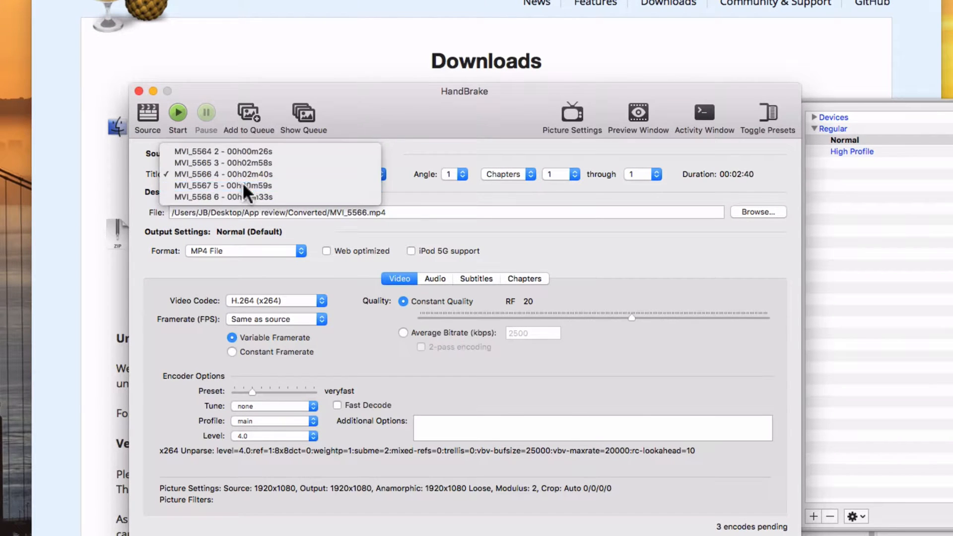
left_click(225, 196)
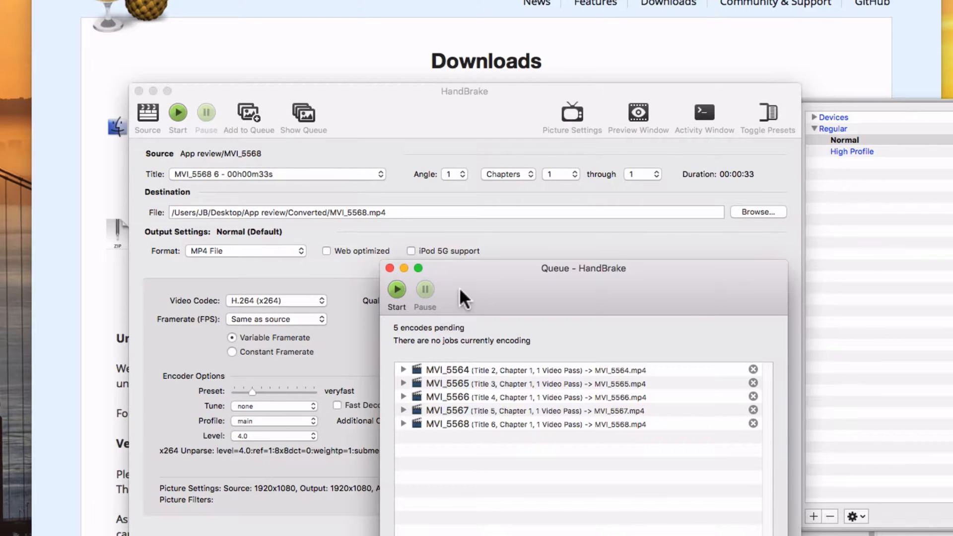
mouse_move(556, 316)
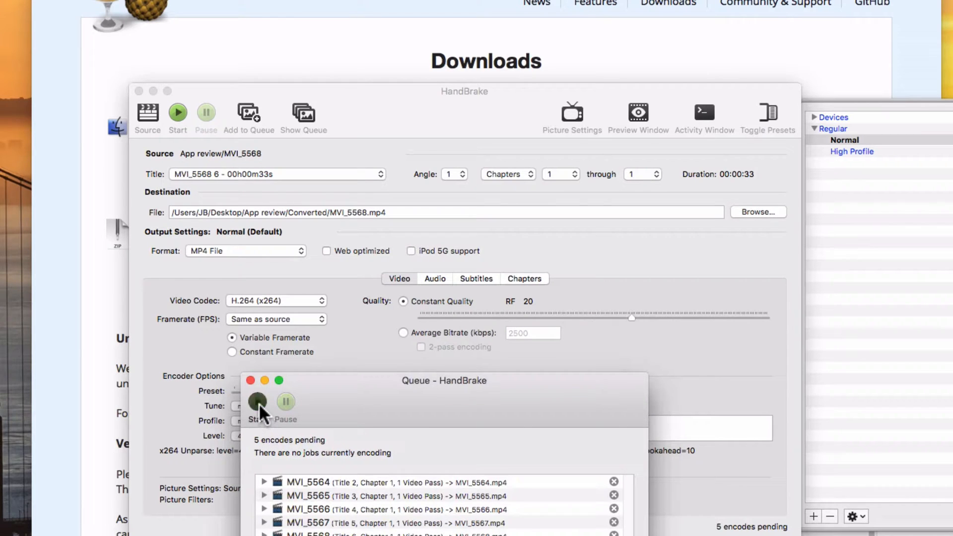
- Encode all five queued clips and dismiss the queue-finished notice
left_click(256, 401)
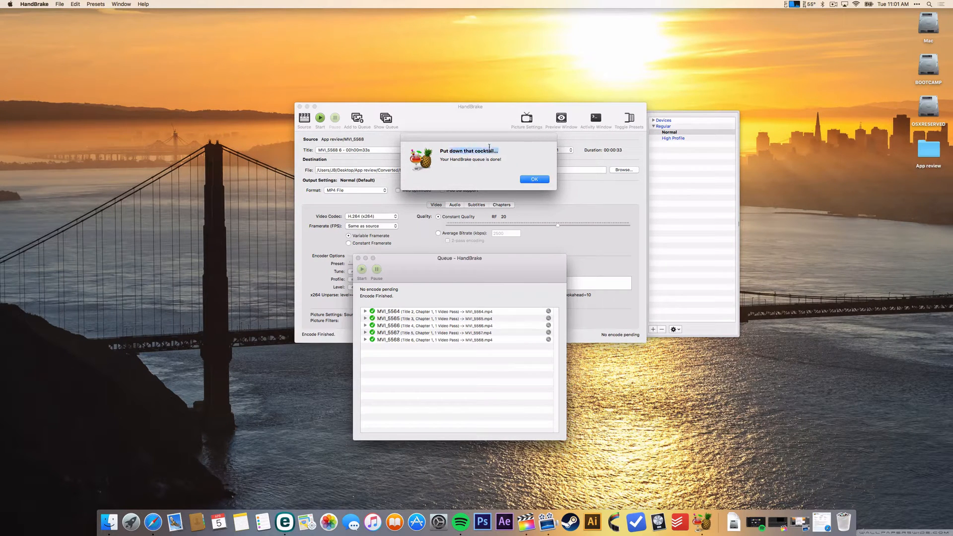
left_click(533, 179)
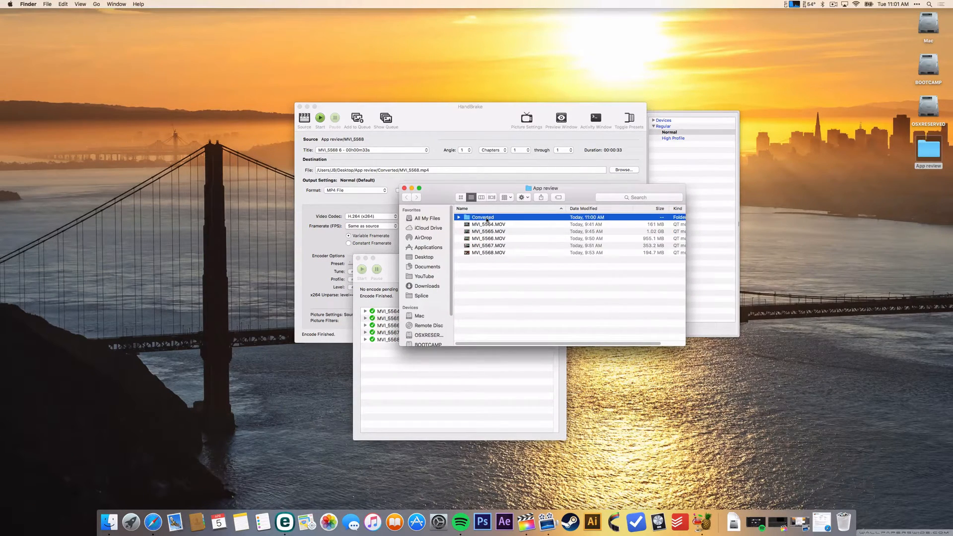
- View the five converted files MVI_5564.mp4 through MVI_5568.mp4 in the Converted folder
double_click(483, 218)
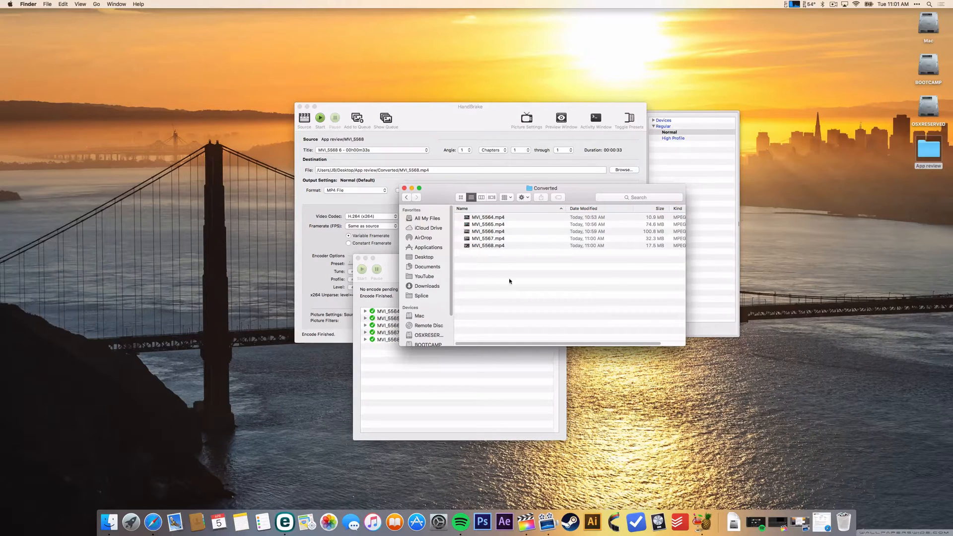
mouse_move(533, 266)
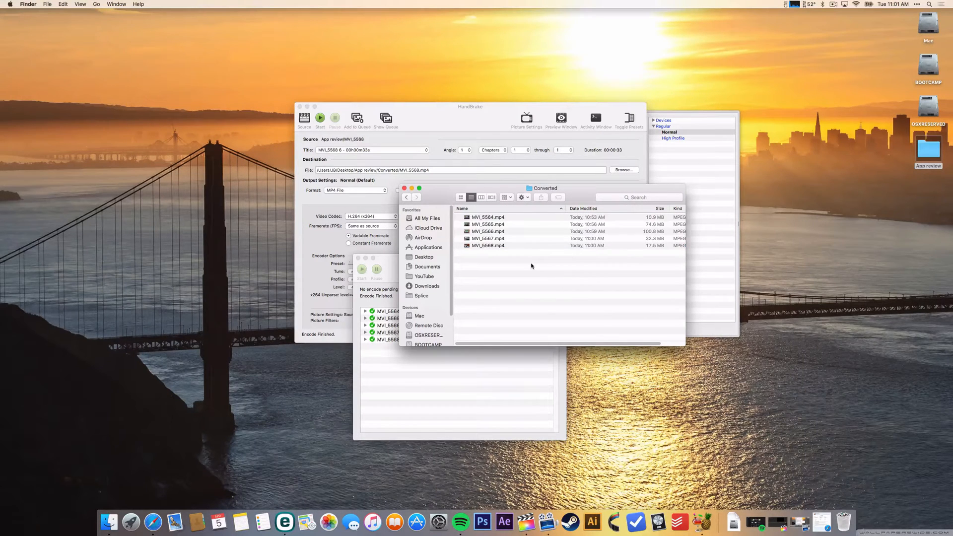